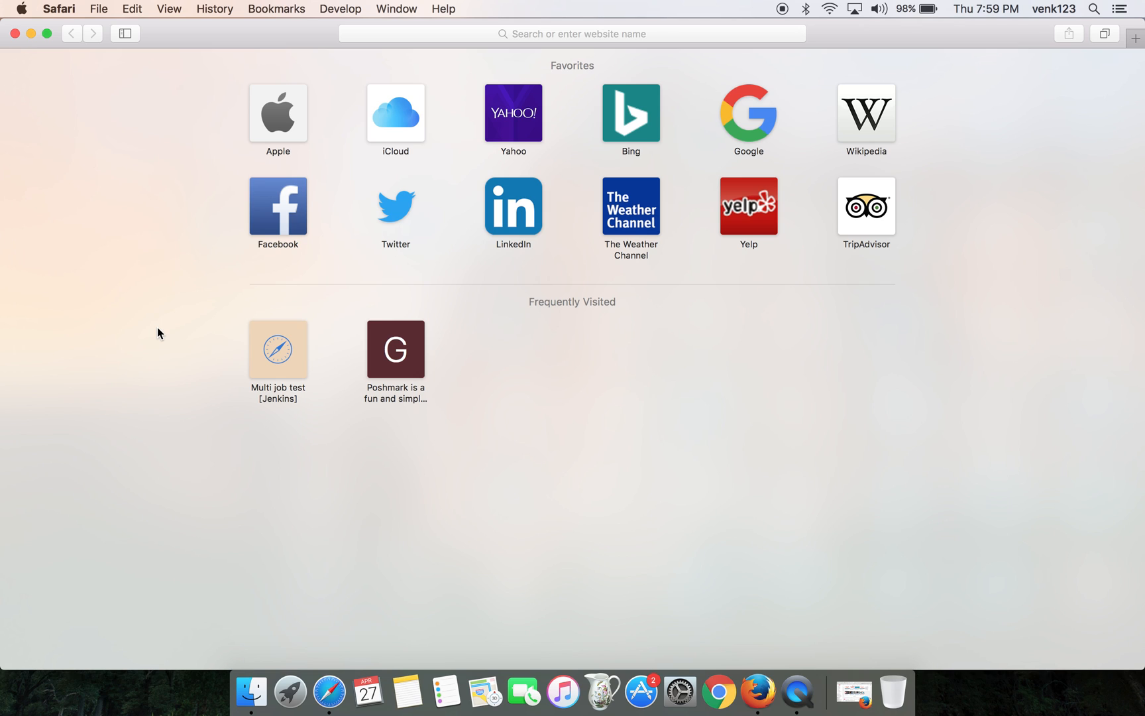
mouse_move(122, 100)
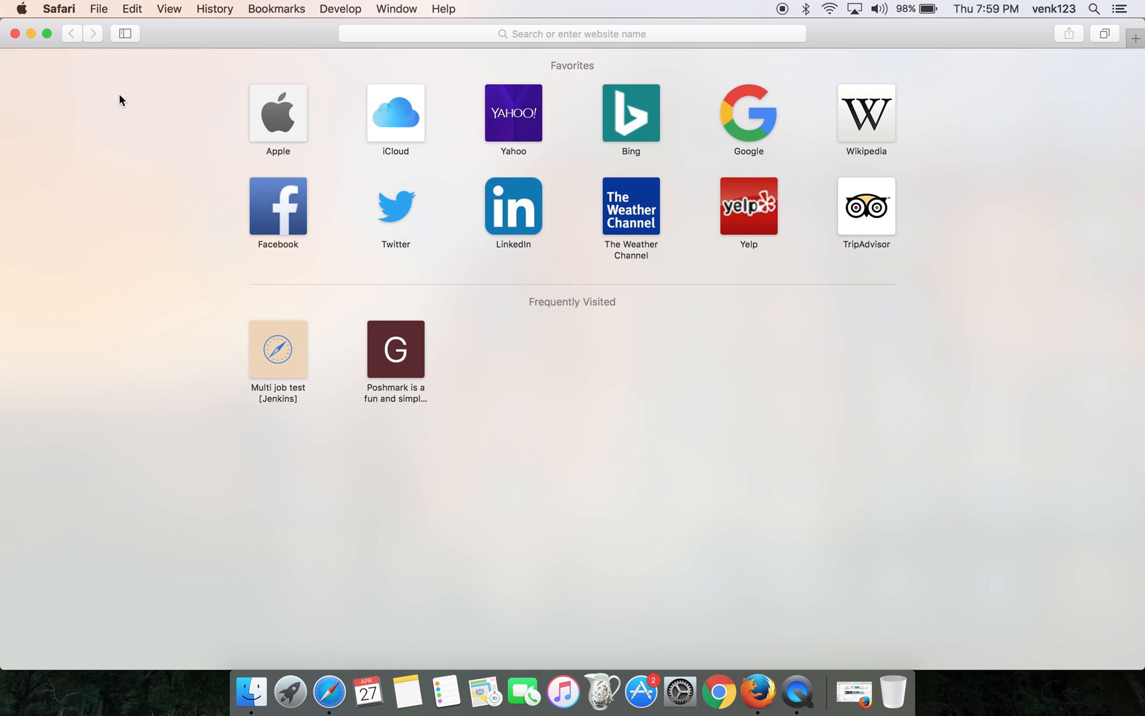
Step: Choose Safari Extensions… from the Safari menu to show the extensions gallery
click(61, 9)
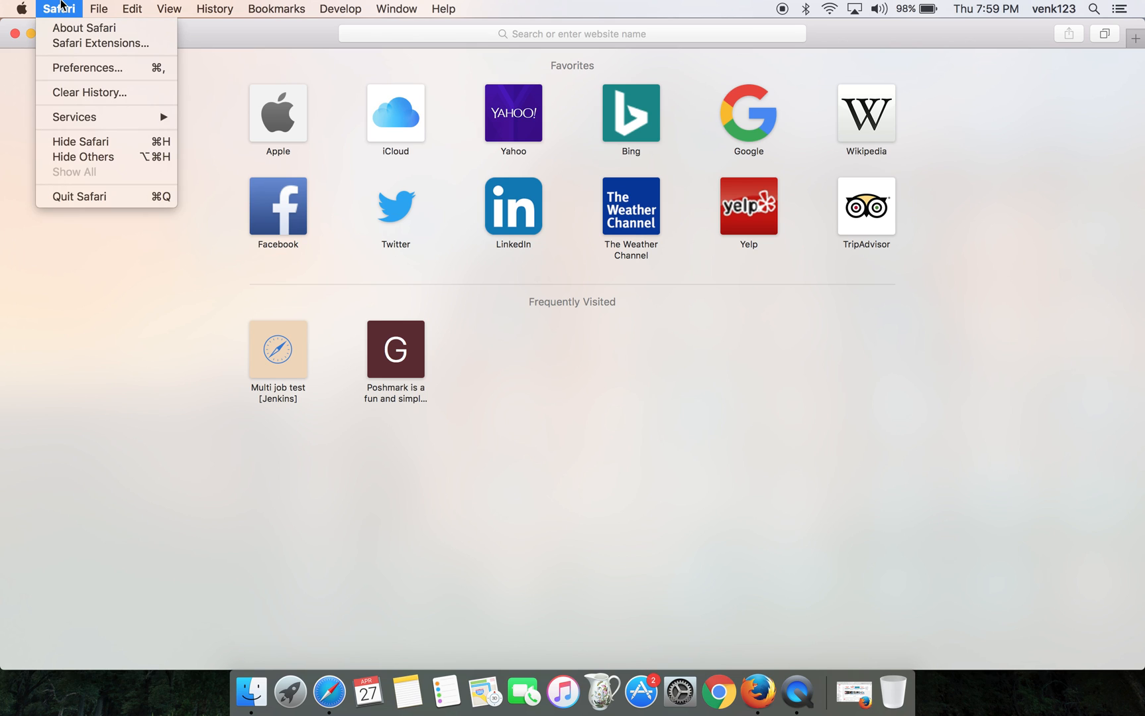
mouse_move(74, 84)
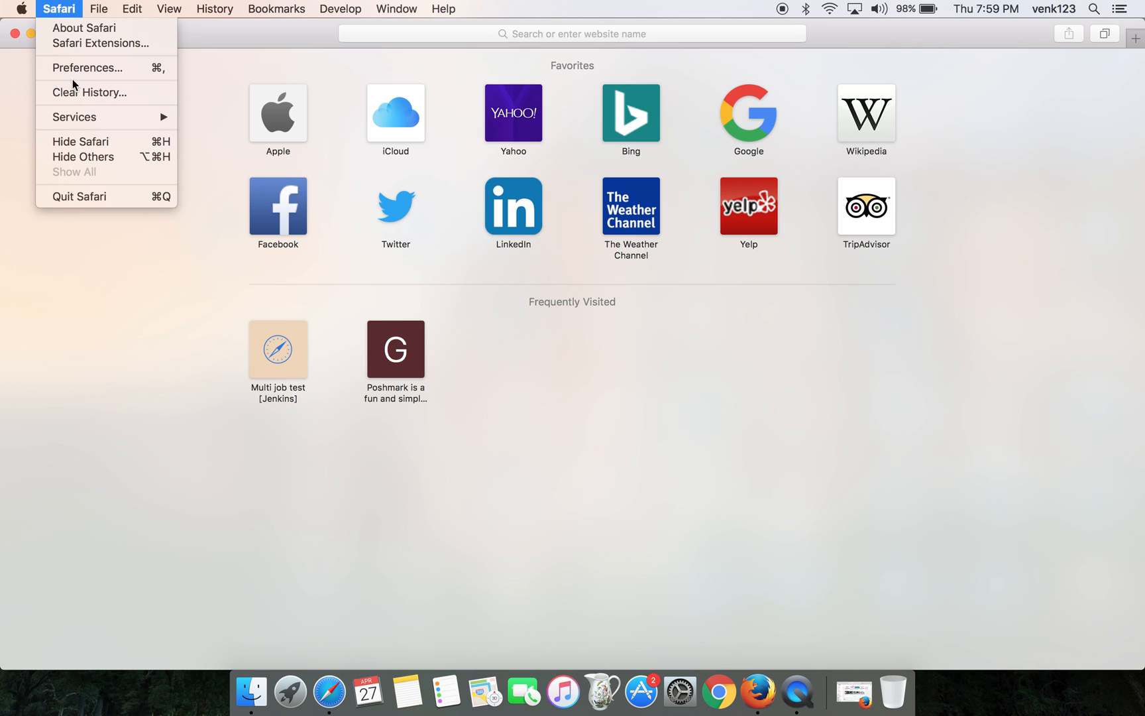
click(103, 43)
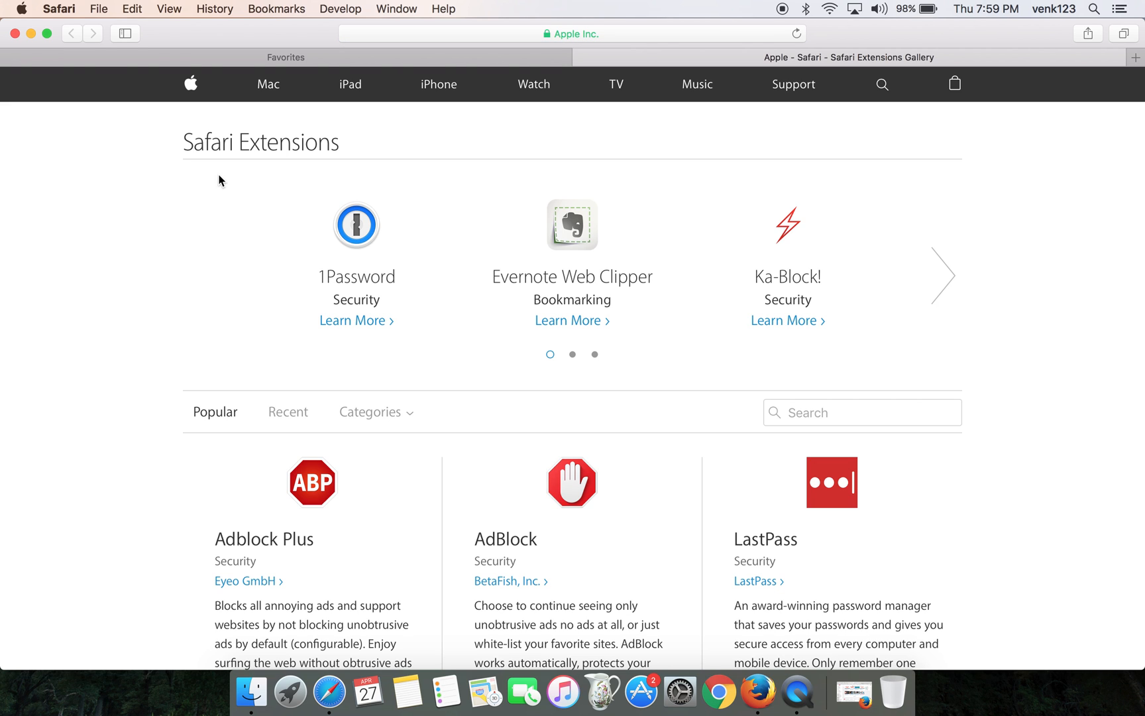
Step: Scroll to the Popular section and install AdBlock from the gallery
scroll(down, 3)
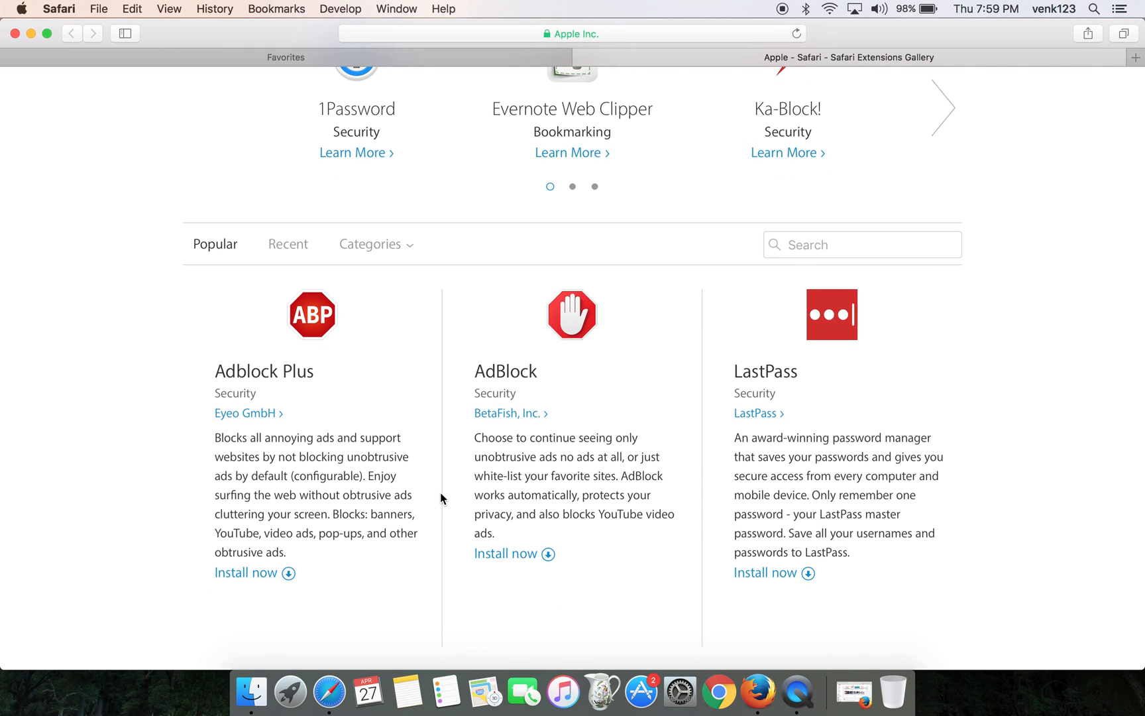
mouse_move(451, 400)
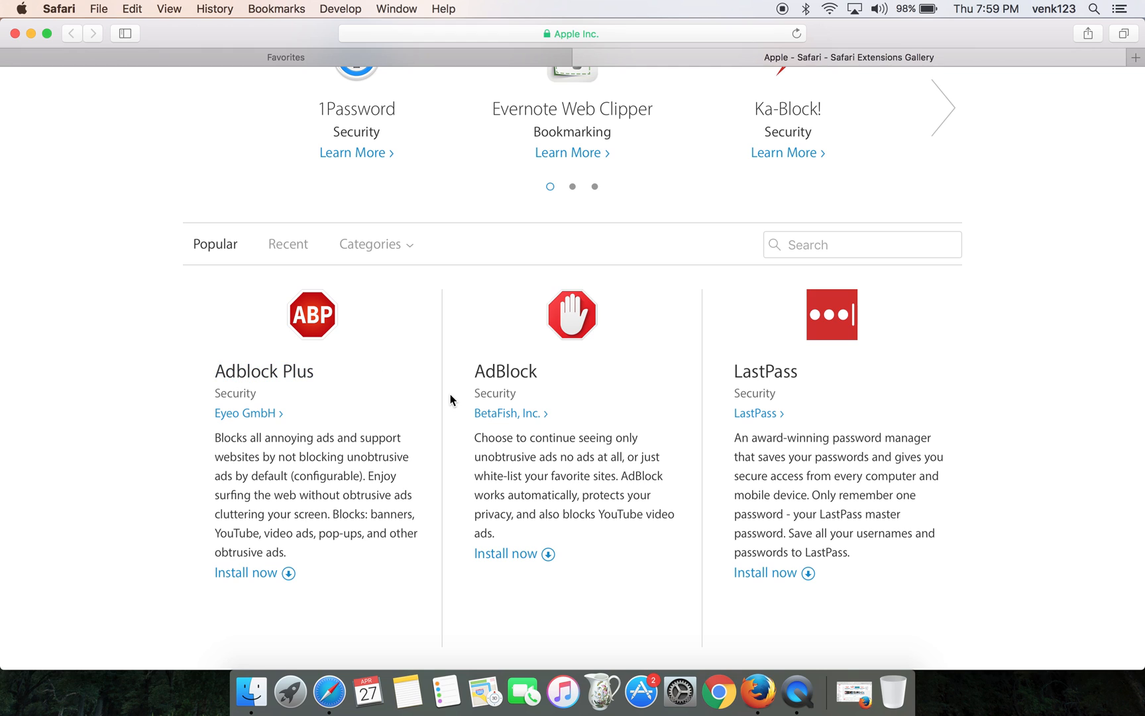
scroll(down, 3)
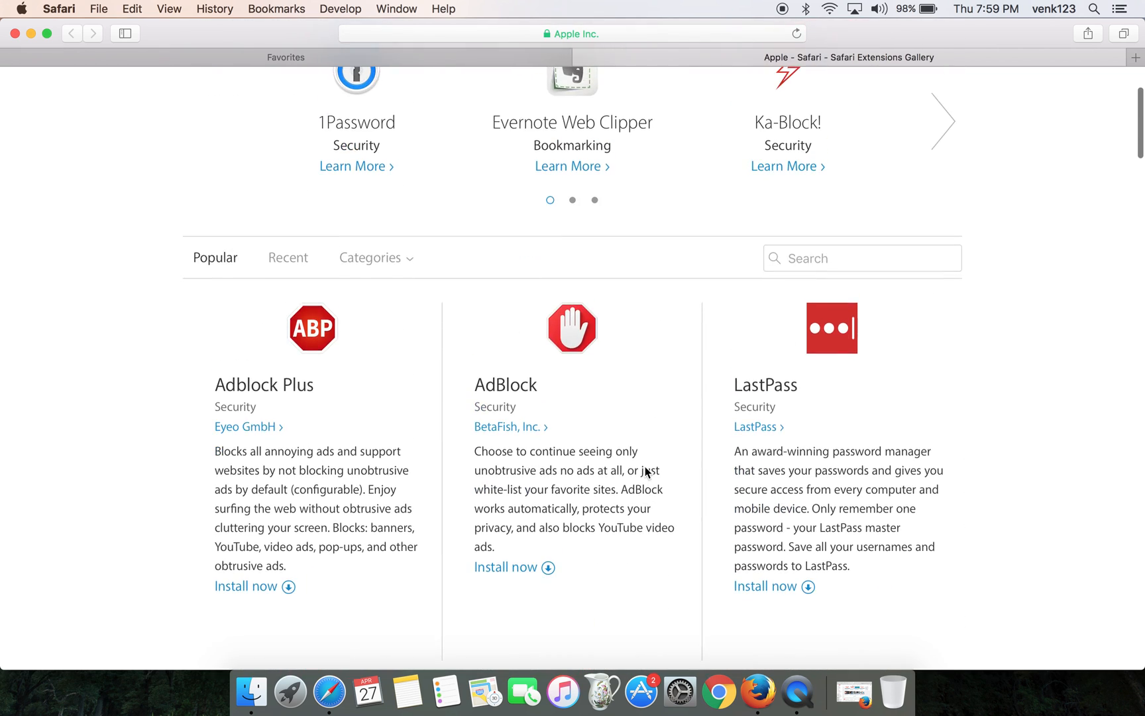
mouse_move(509, 572)
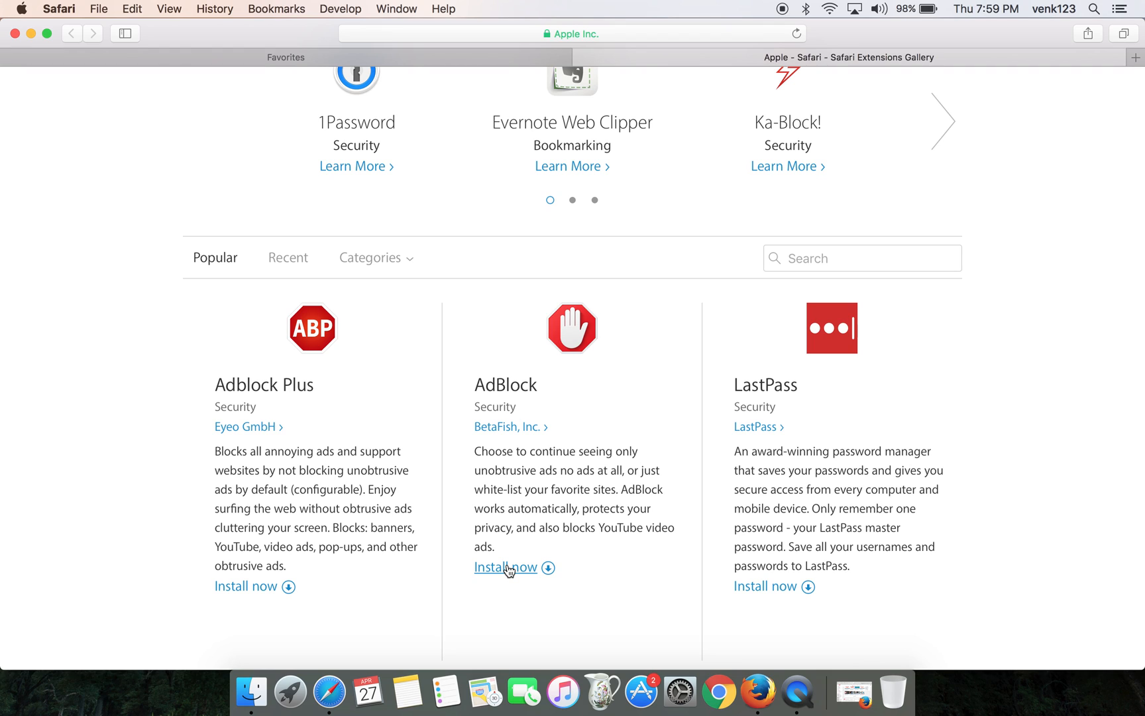
click(504, 568)
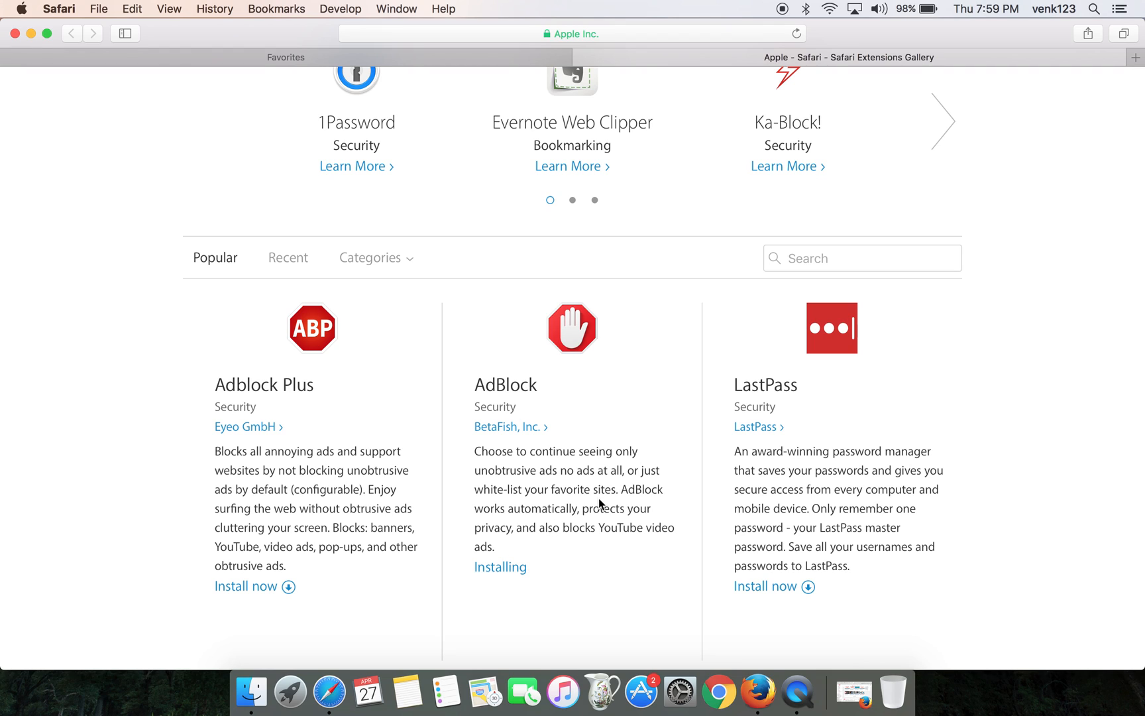
scroll(down, 3)
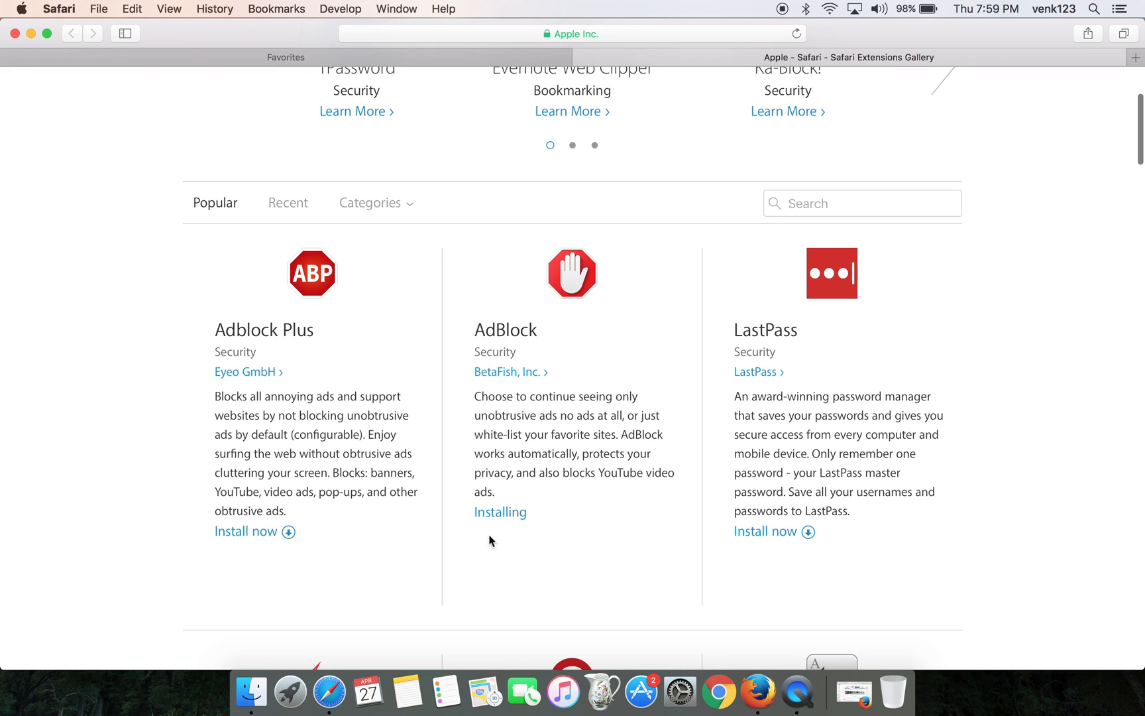
click(500, 512)
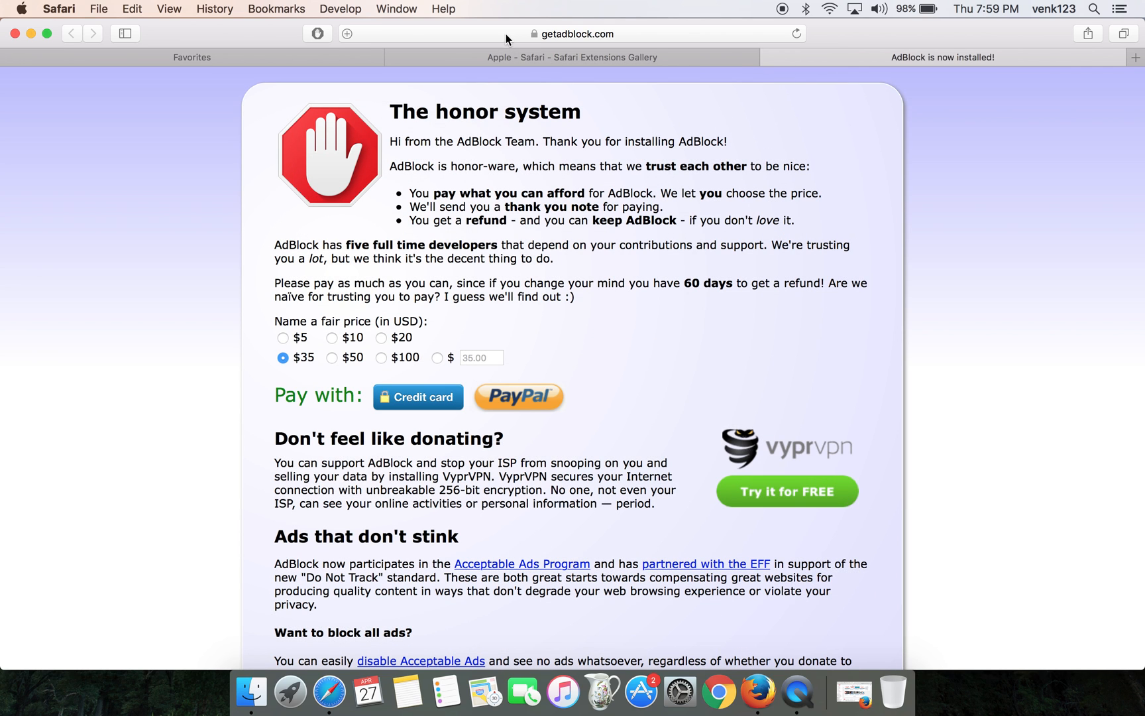
mouse_move(575, 89)
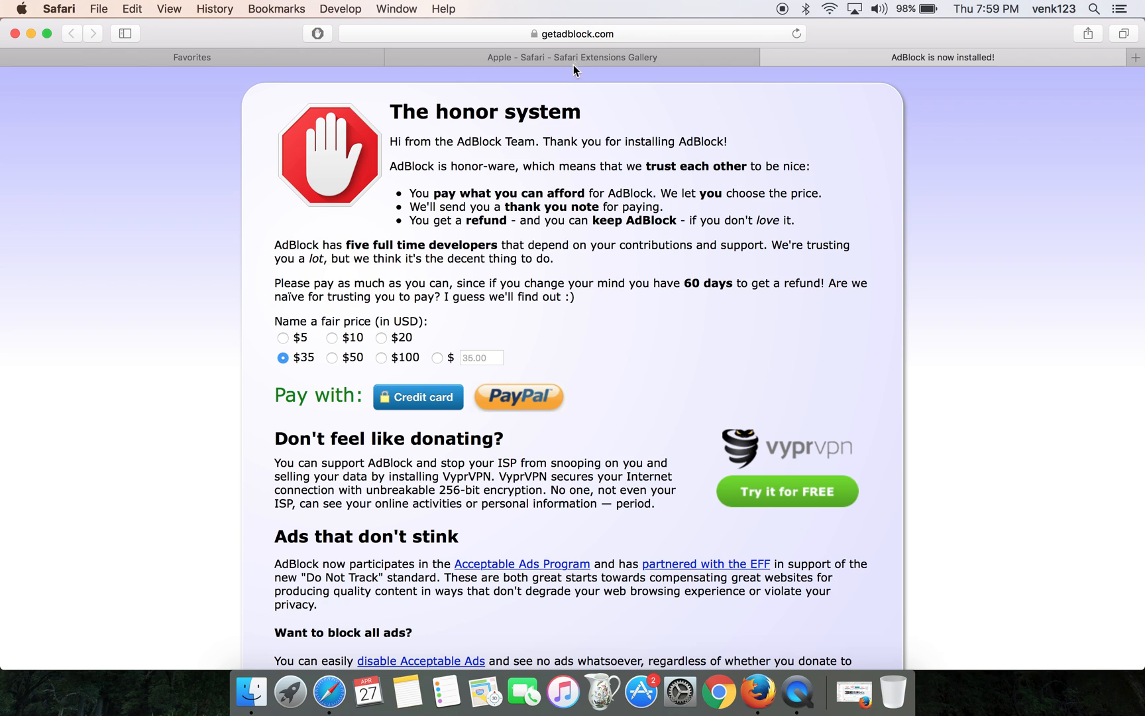
mouse_move(771, 58)
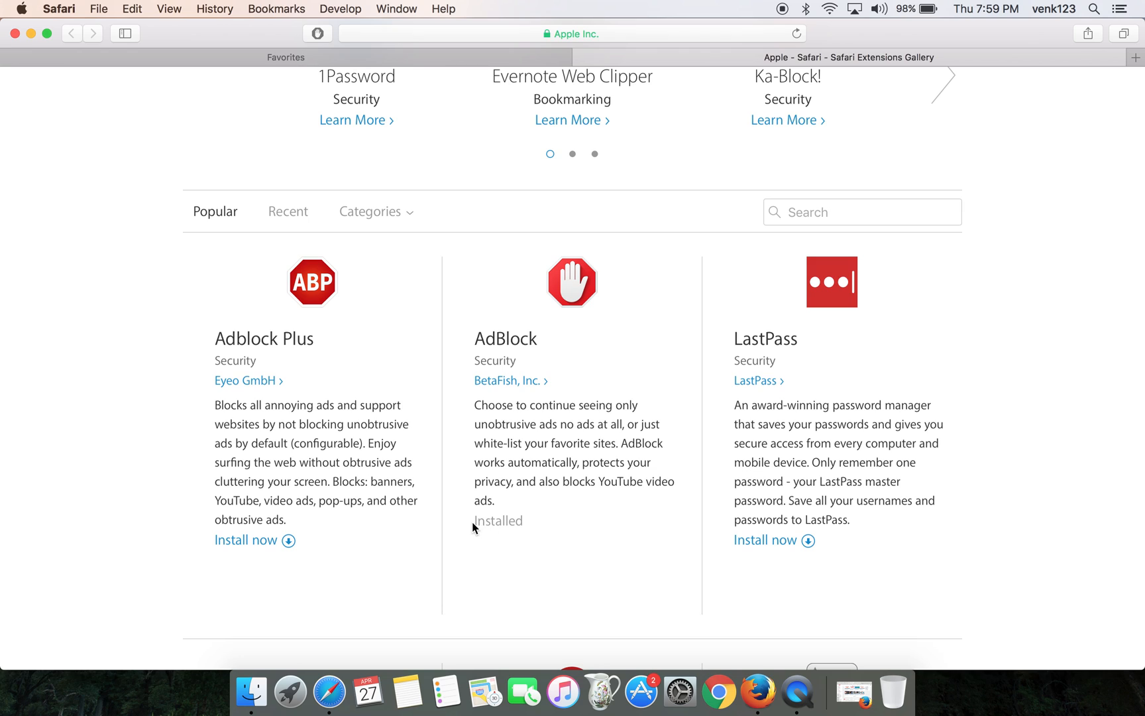
Step: Confirm AdBlock's status reads Installed in the extensions gallery
double_click(498, 520)
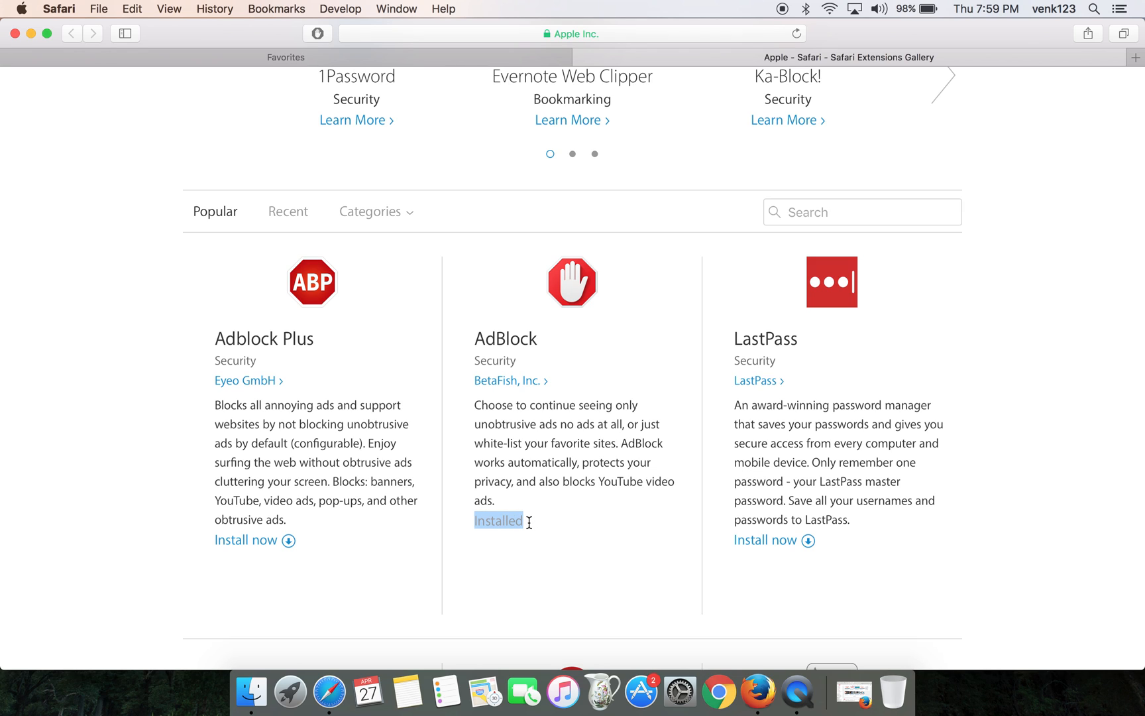
mouse_move(439, 392)
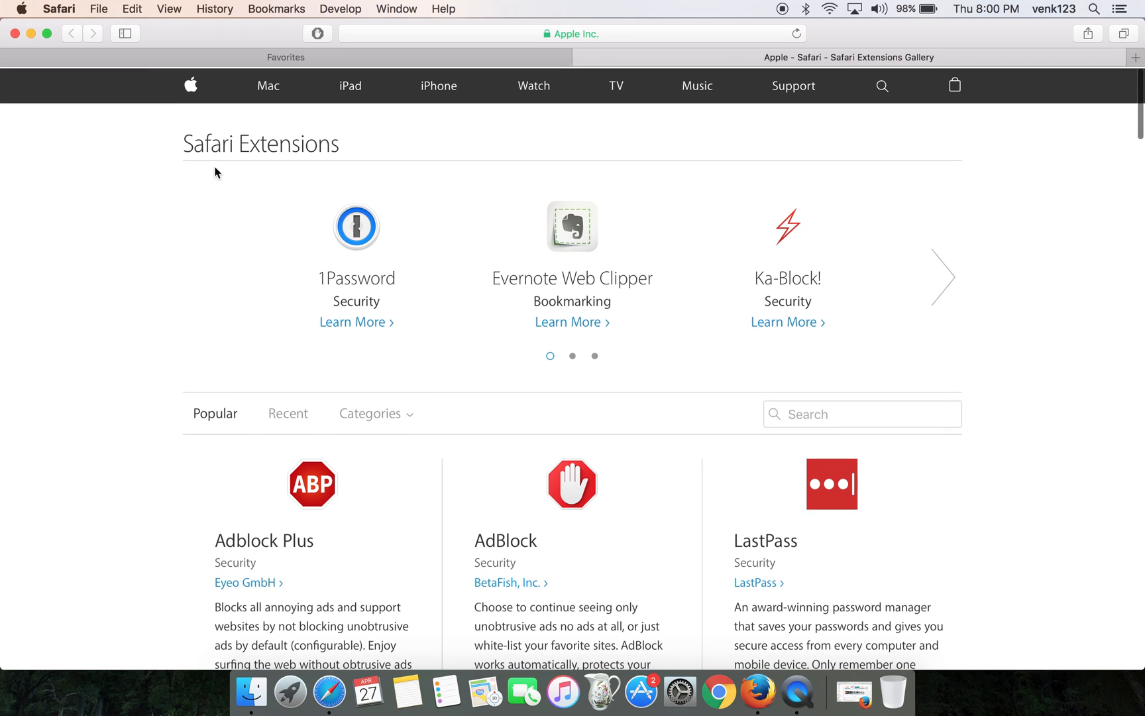
Step: Enter youtube.com in the address bar of the gallery tab
click(56, 9)
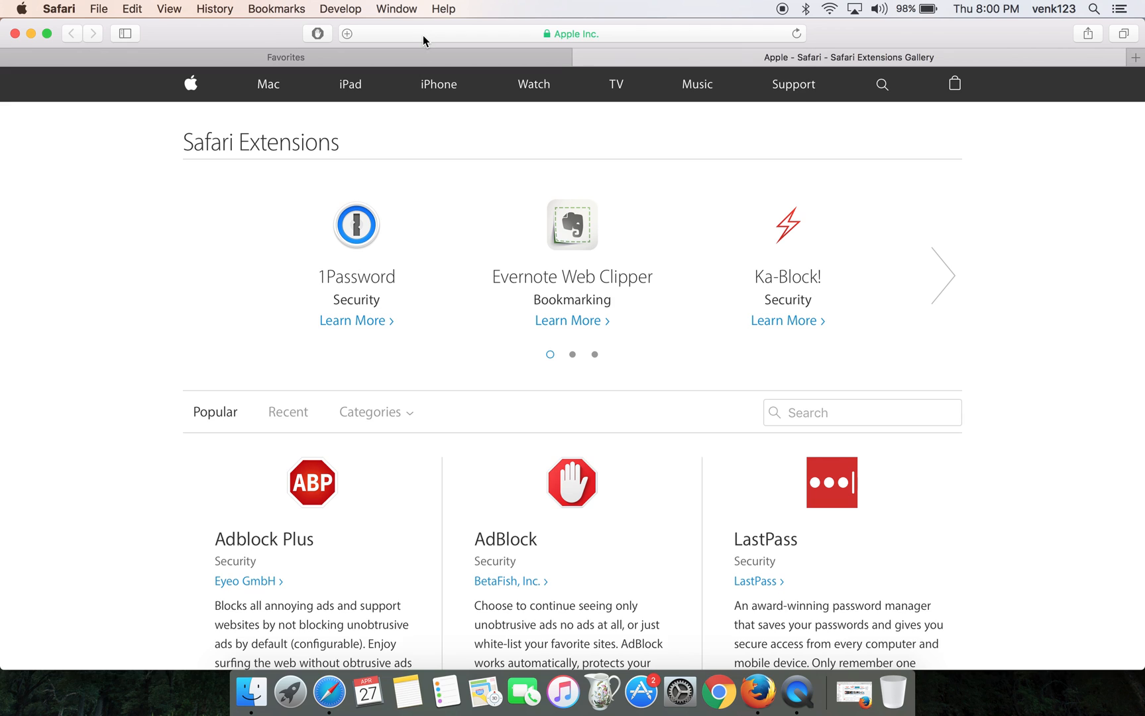
click(571, 34)
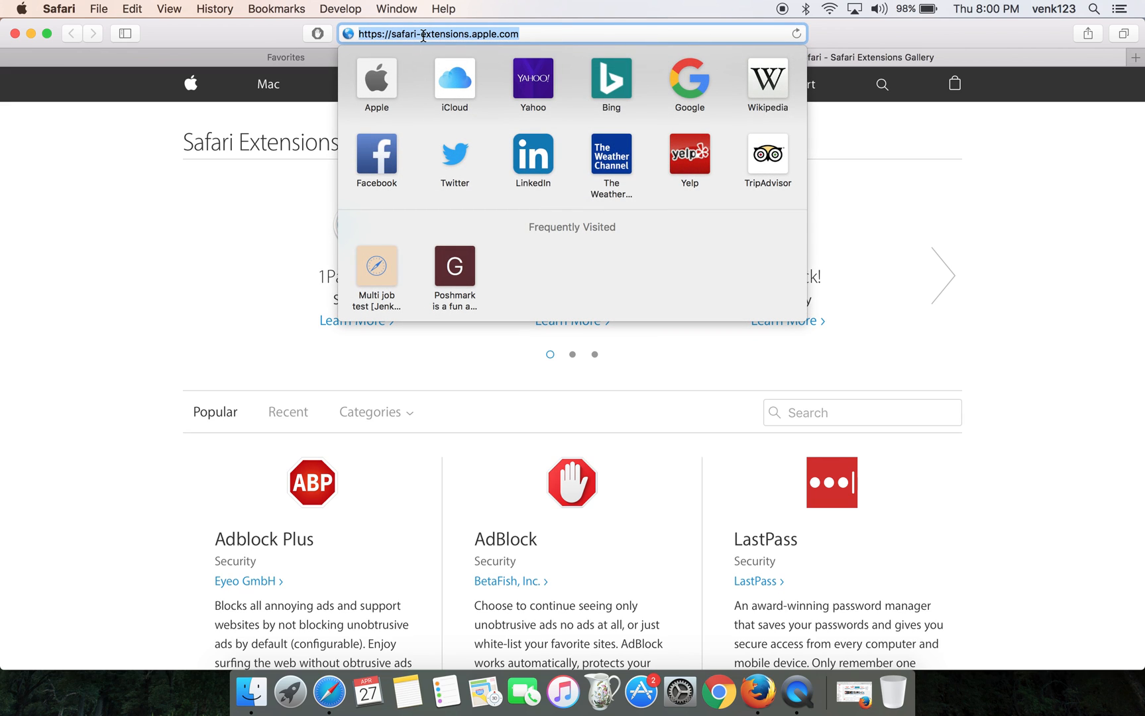
text(in)
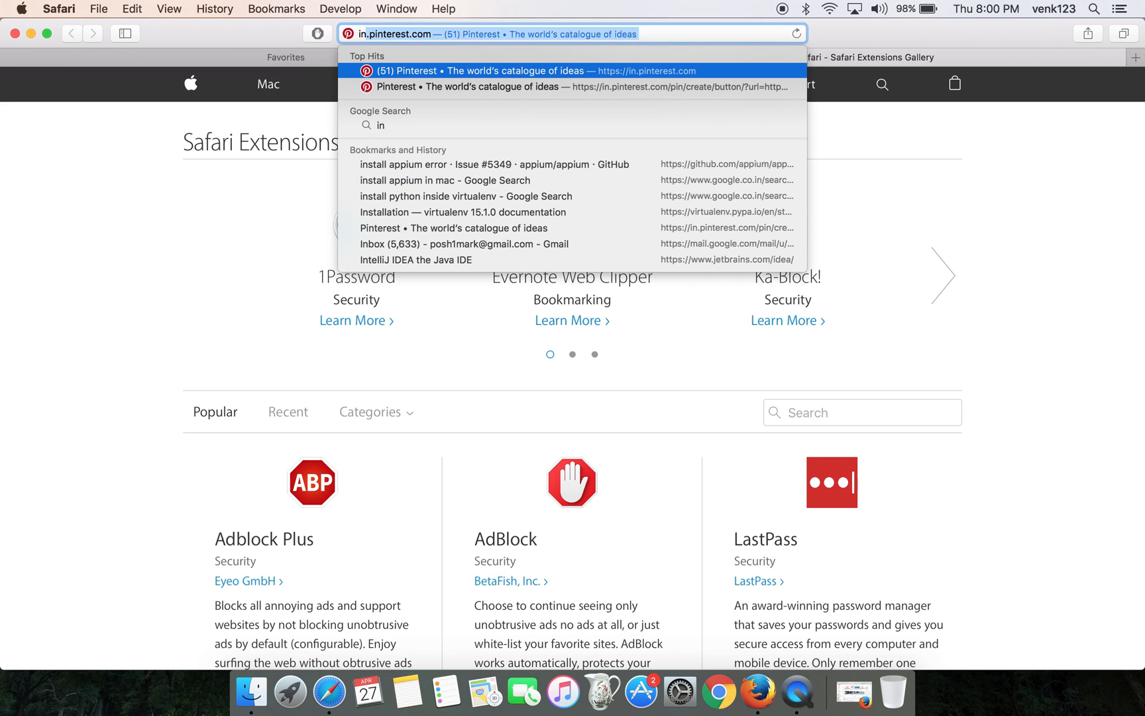
text(fin)
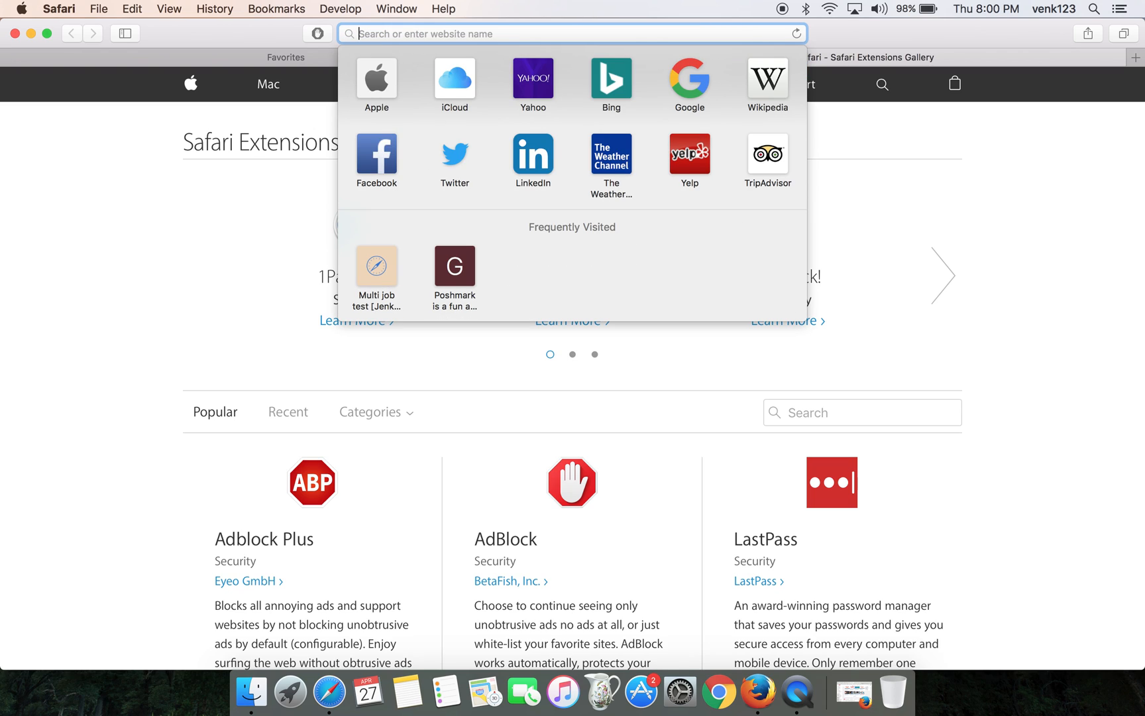
text(youtube.com)
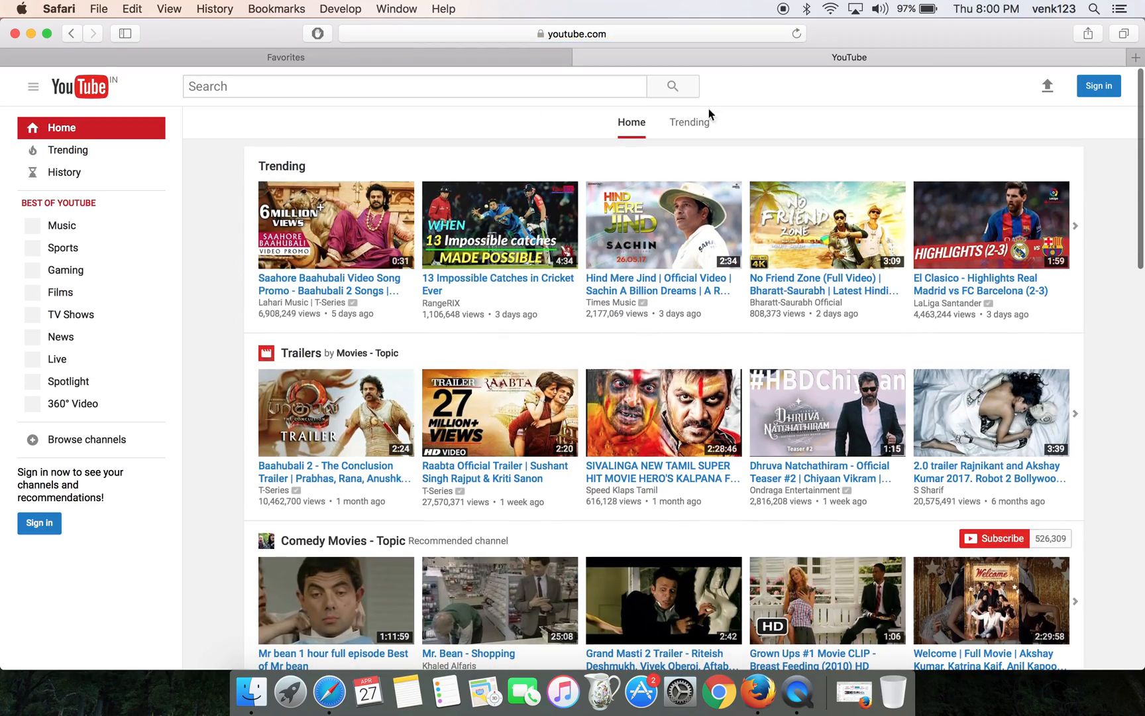
scroll(down, 3)
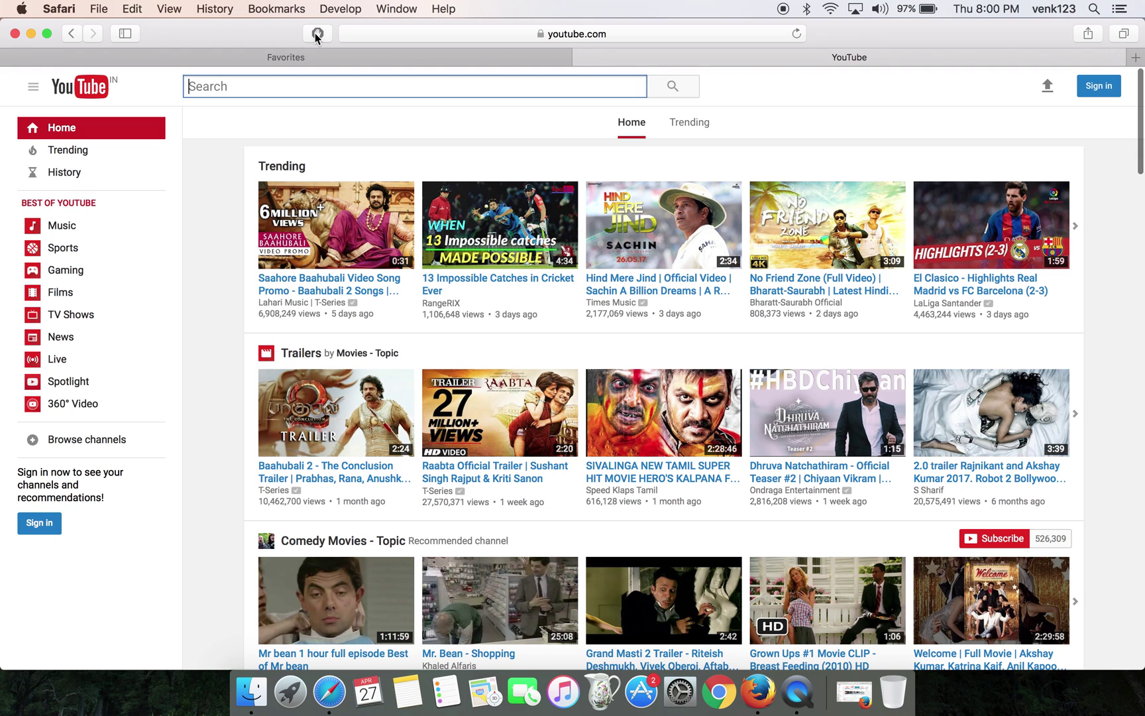
click(317, 33)
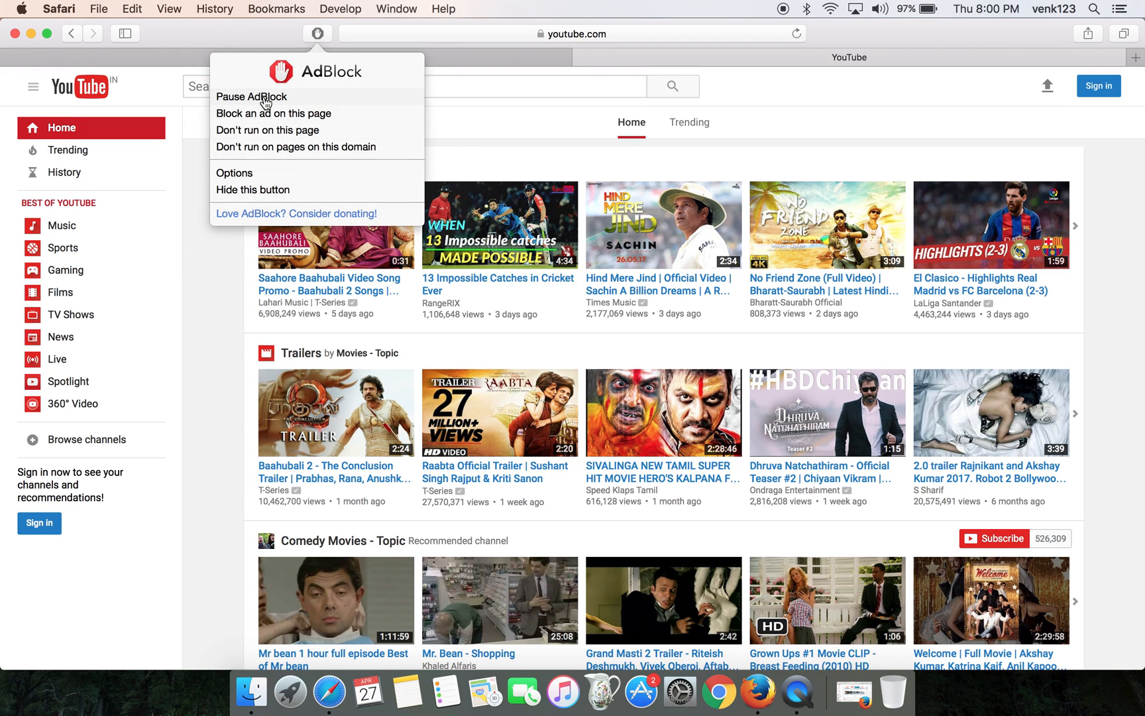
click(414, 86)
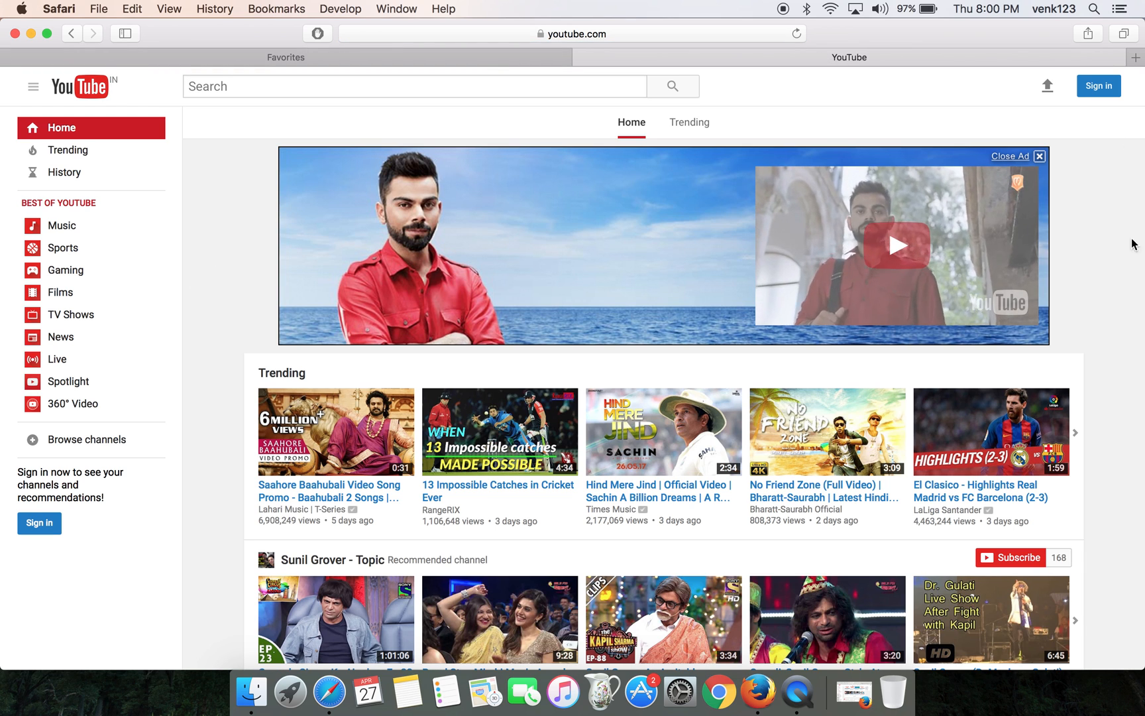
scroll(down, 3)
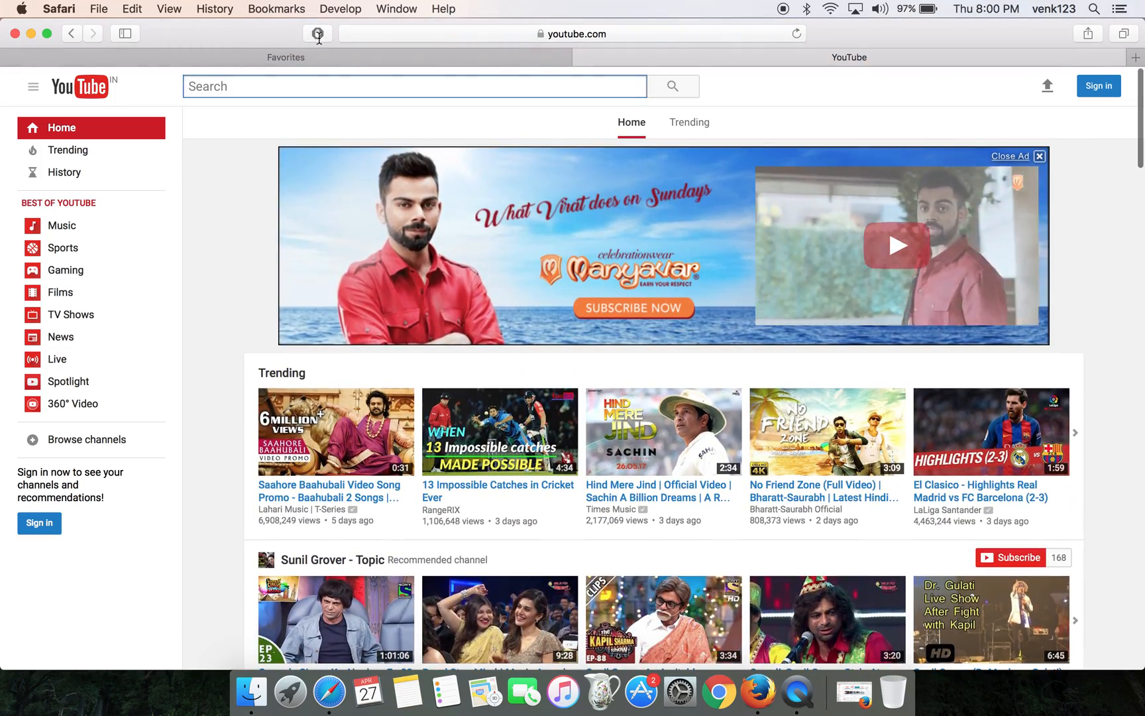
click(318, 33)
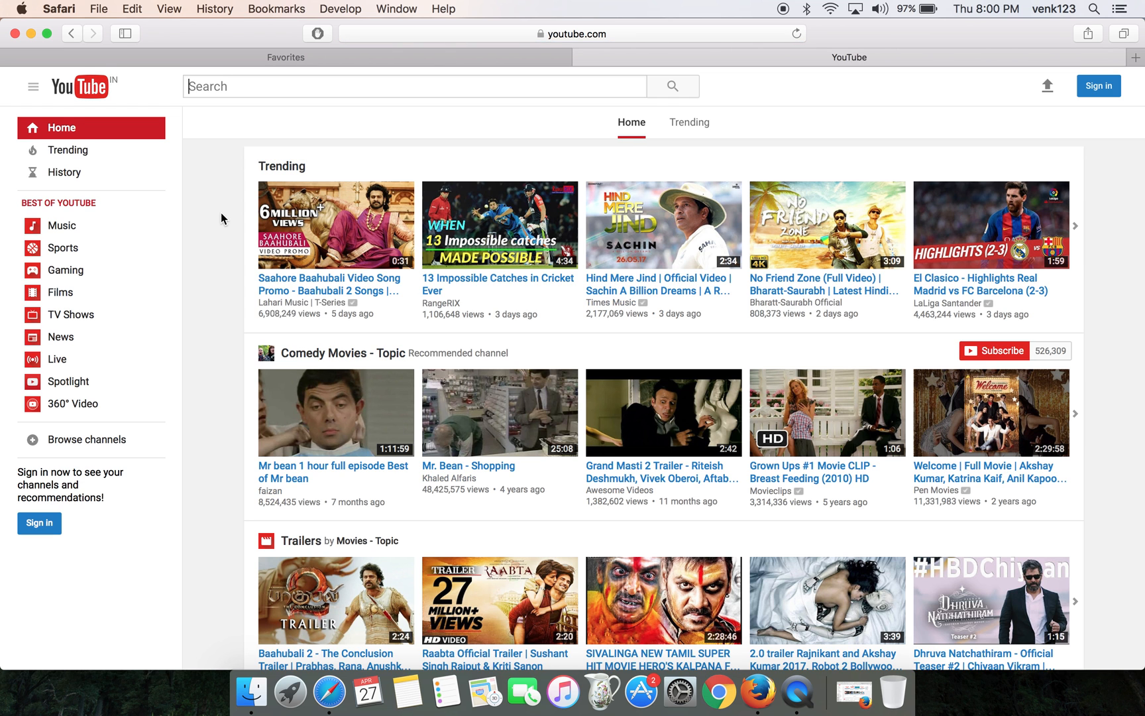
click(58, 8)
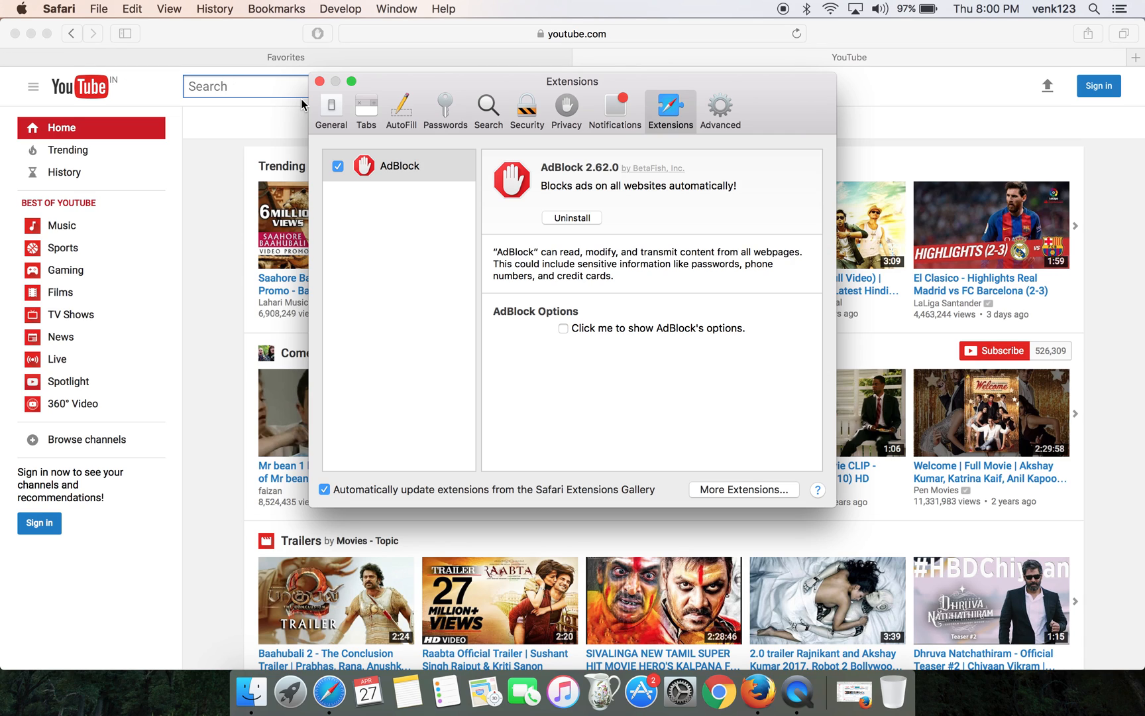
mouse_move(541, 167)
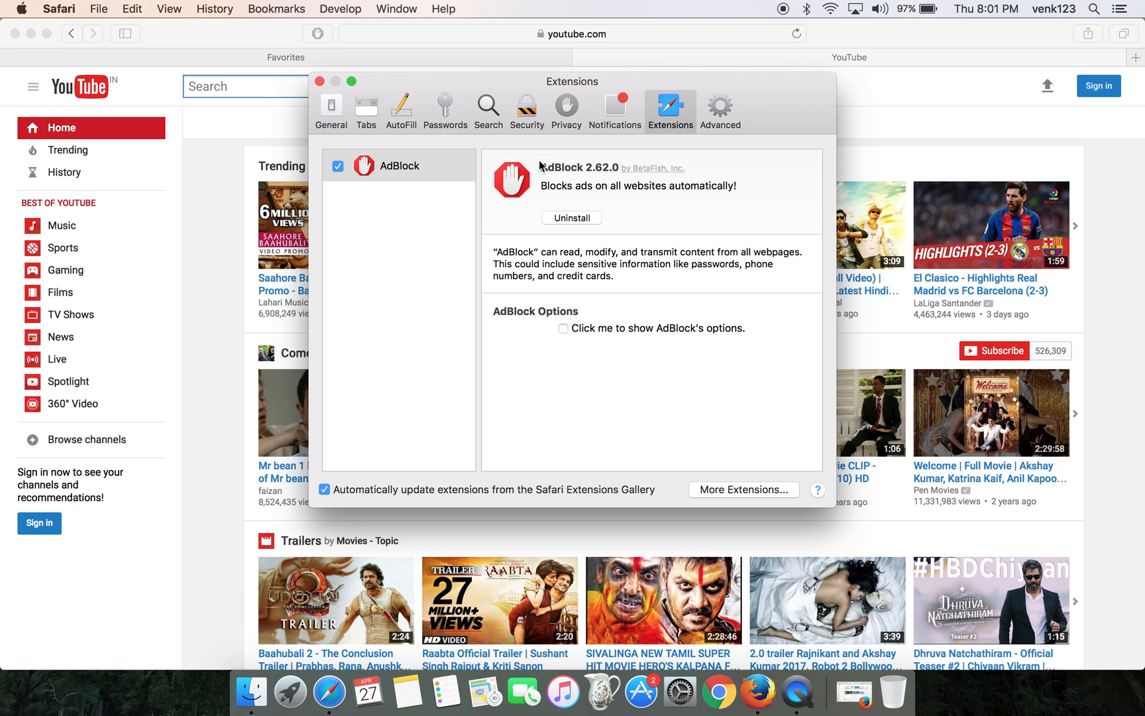
mouse_move(661, 126)
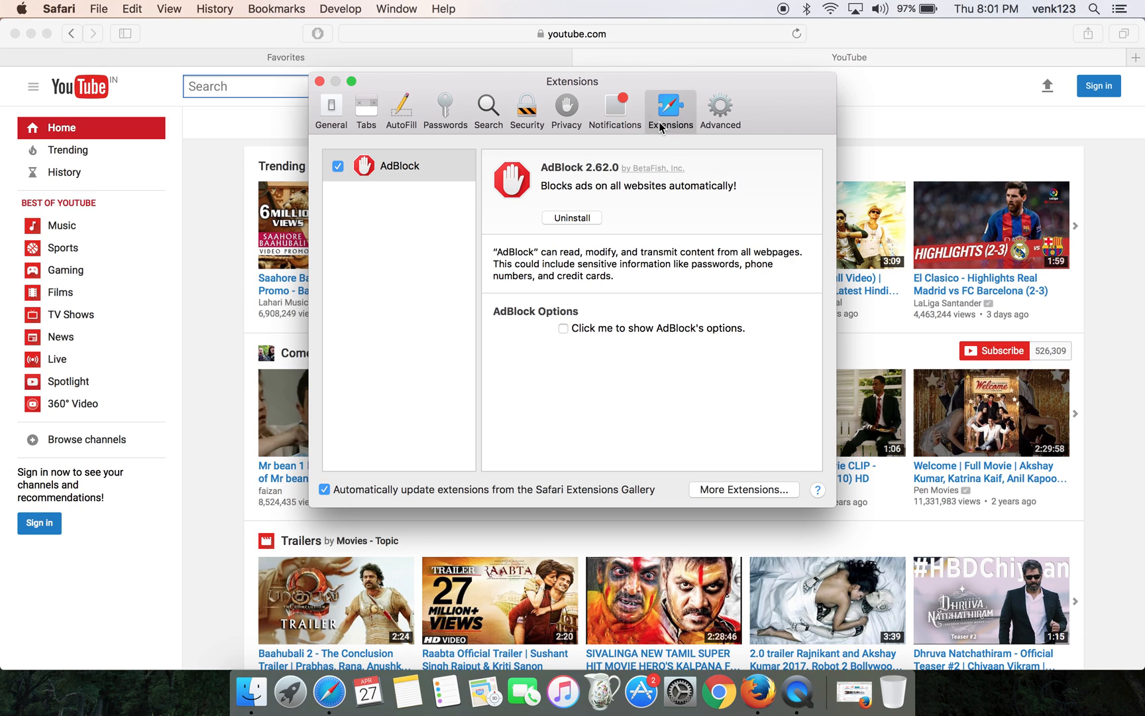
mouse_move(680, 118)
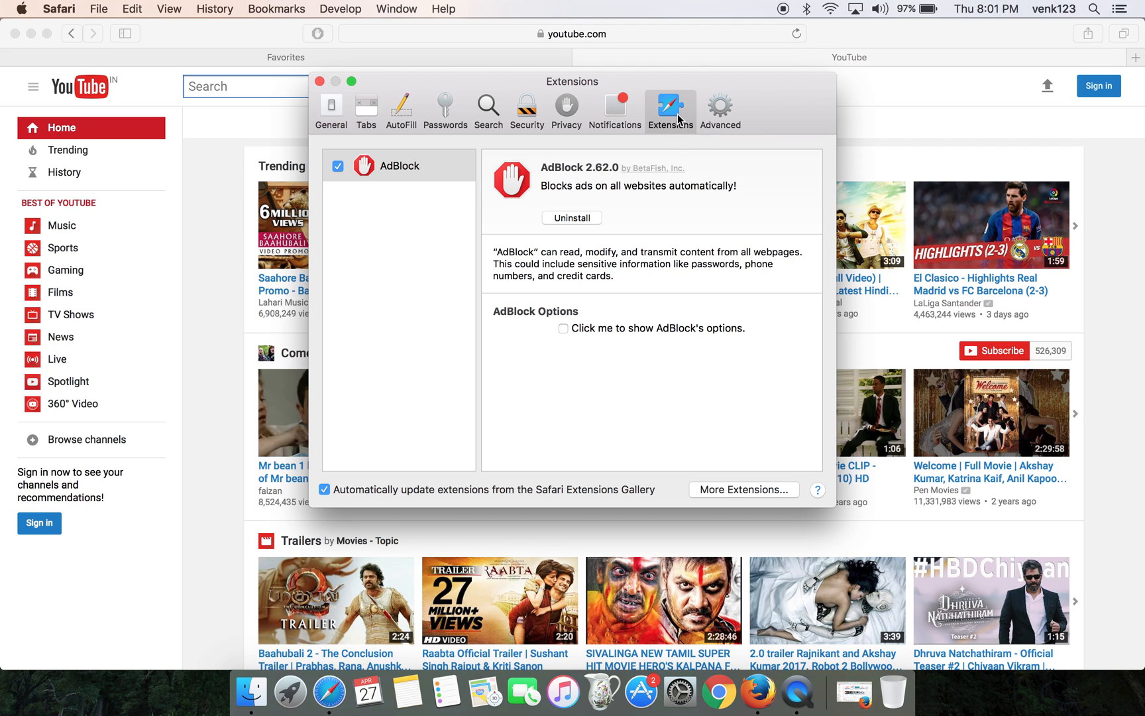
mouse_move(339, 173)
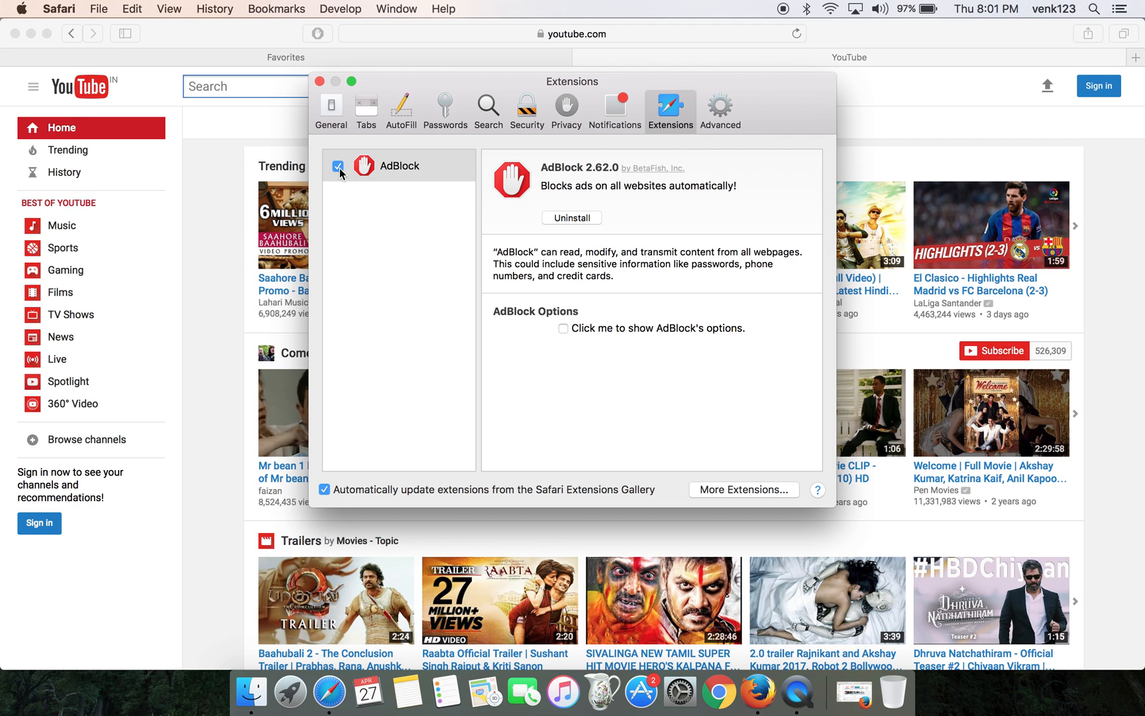
Step: Toggle the AdBlock checkbox off and on twice, leaving it checked
click(338, 166)
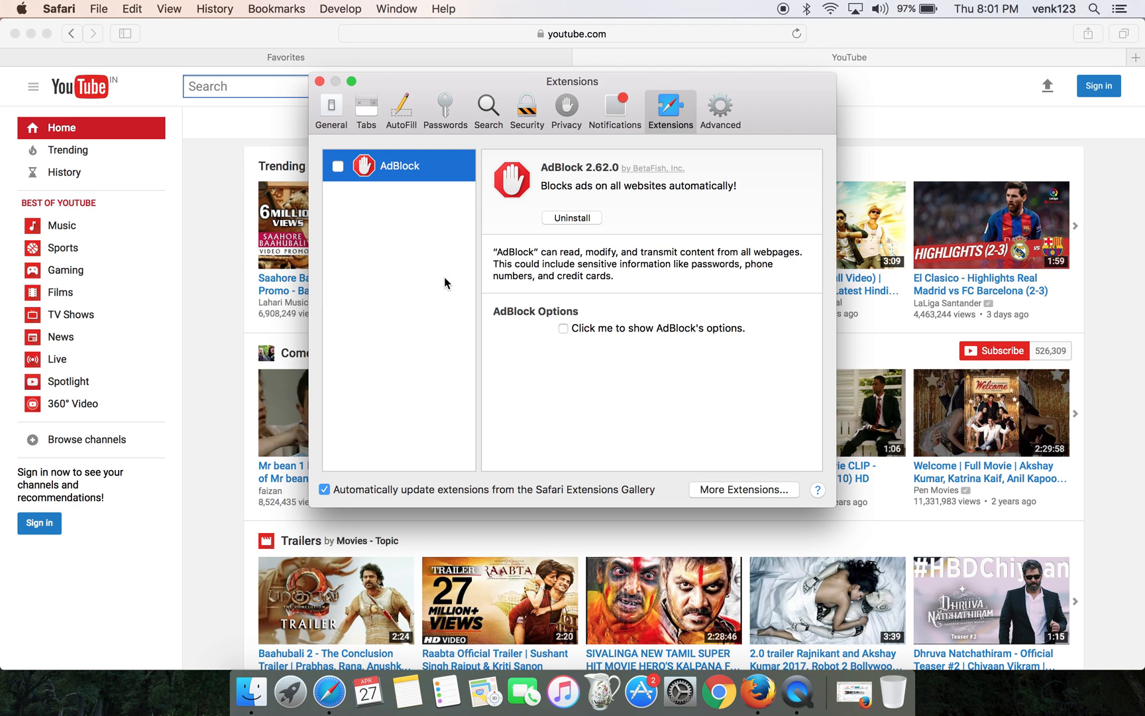
mouse_move(326, 32)
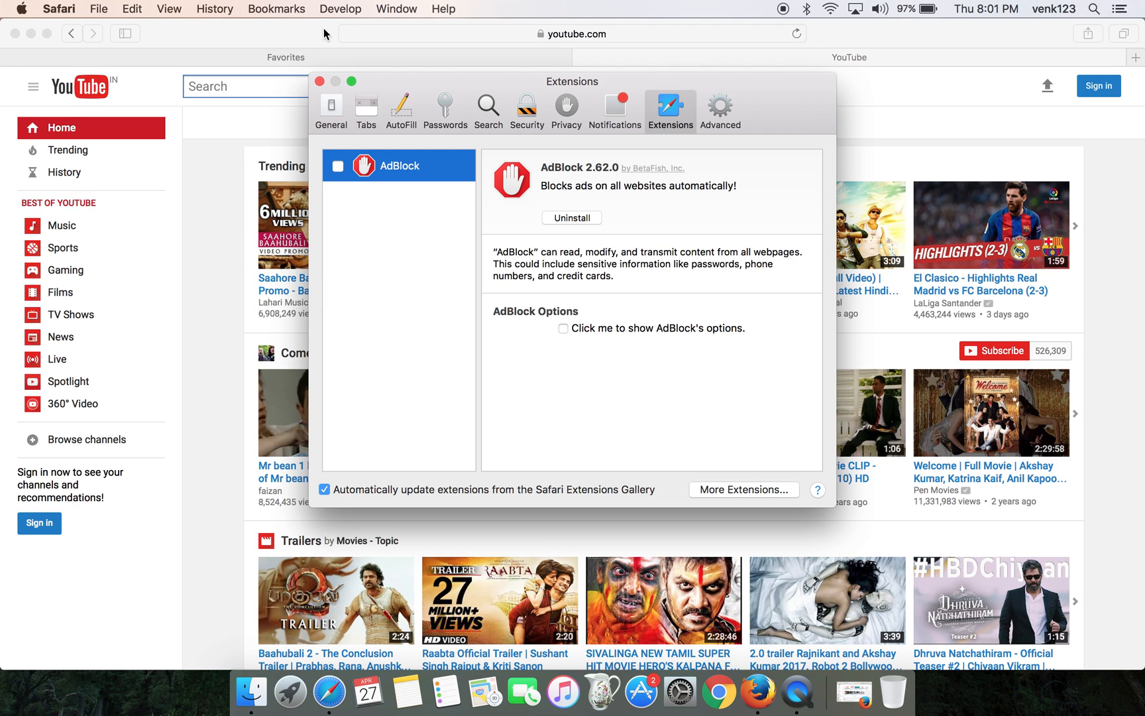
mouse_move(347, 189)
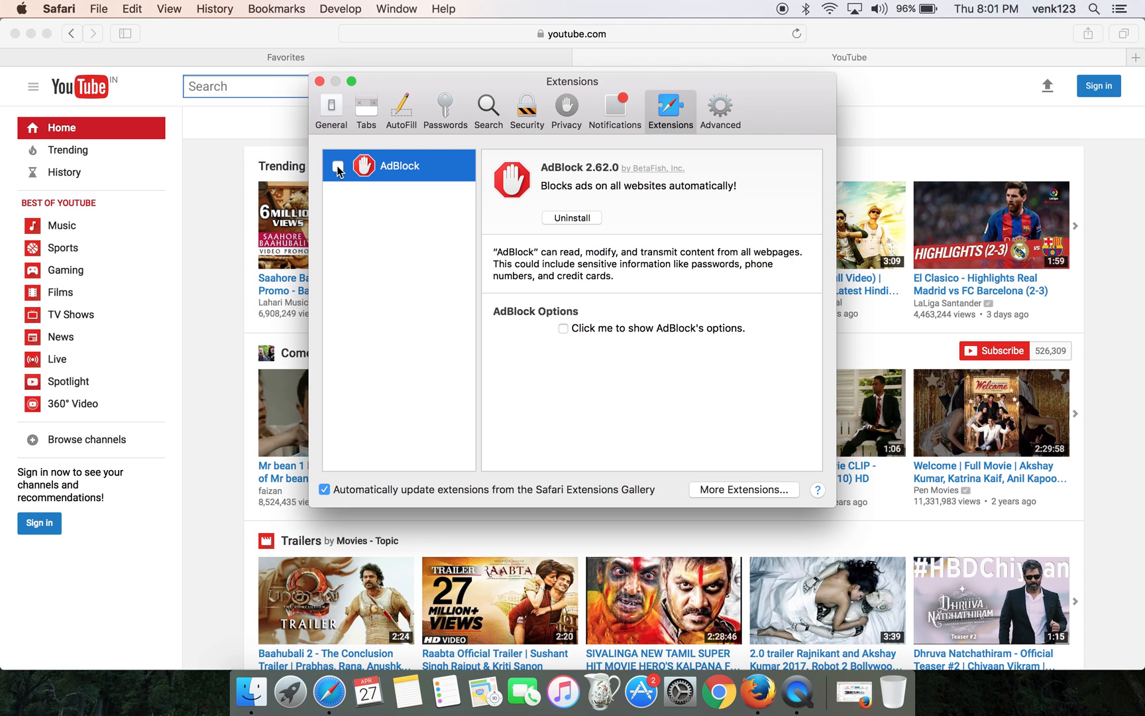
click(338, 166)
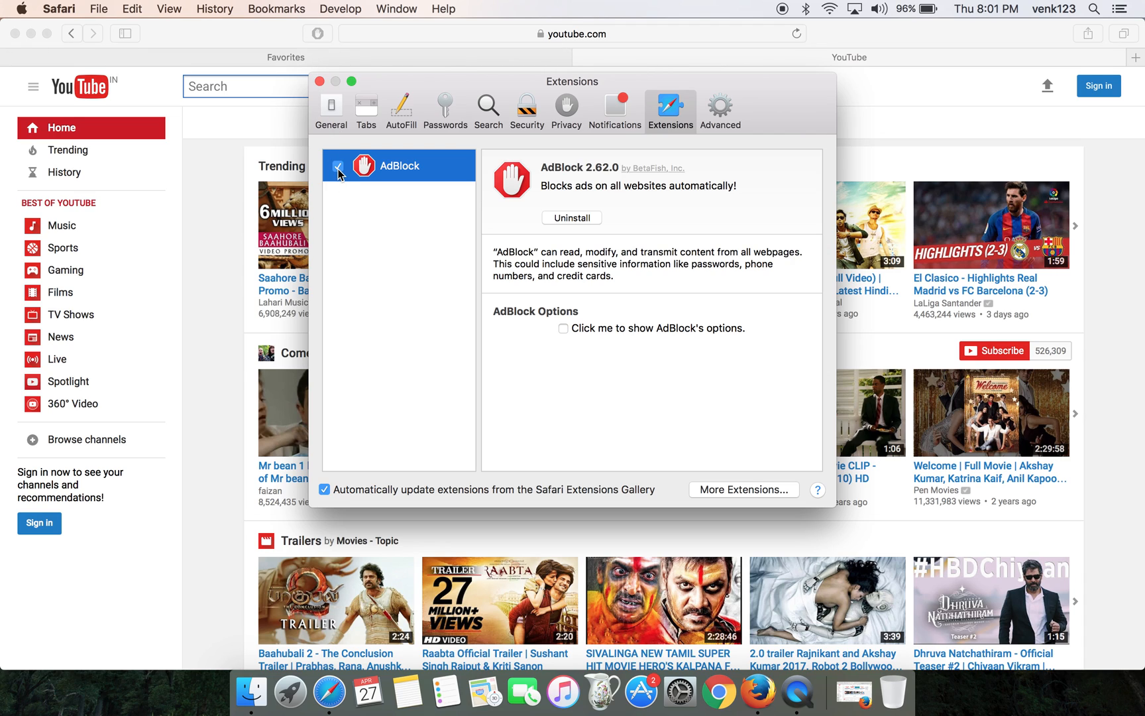
click(338, 166)
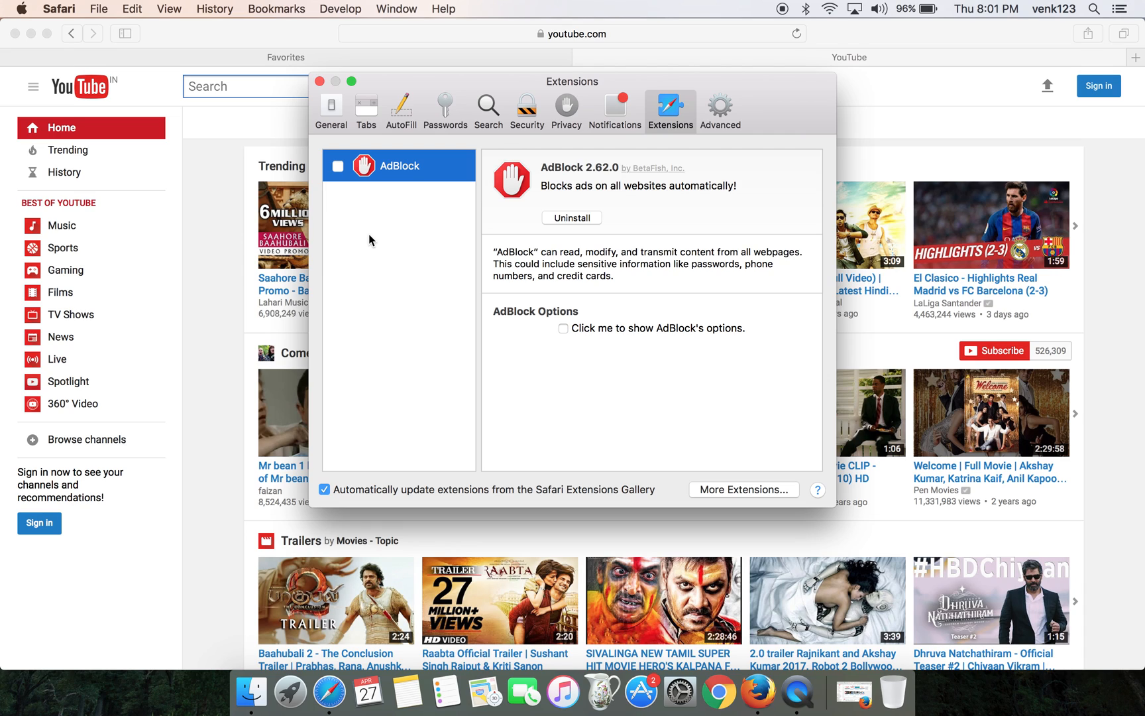
mouse_move(338, 168)
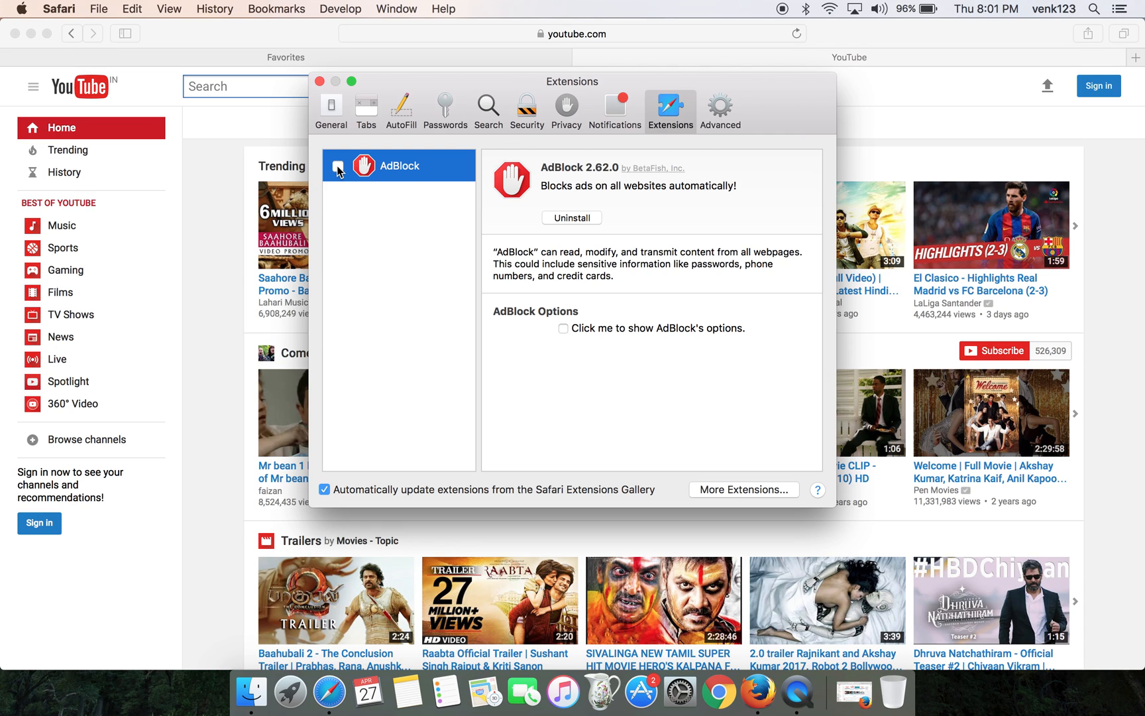
click(337, 166)
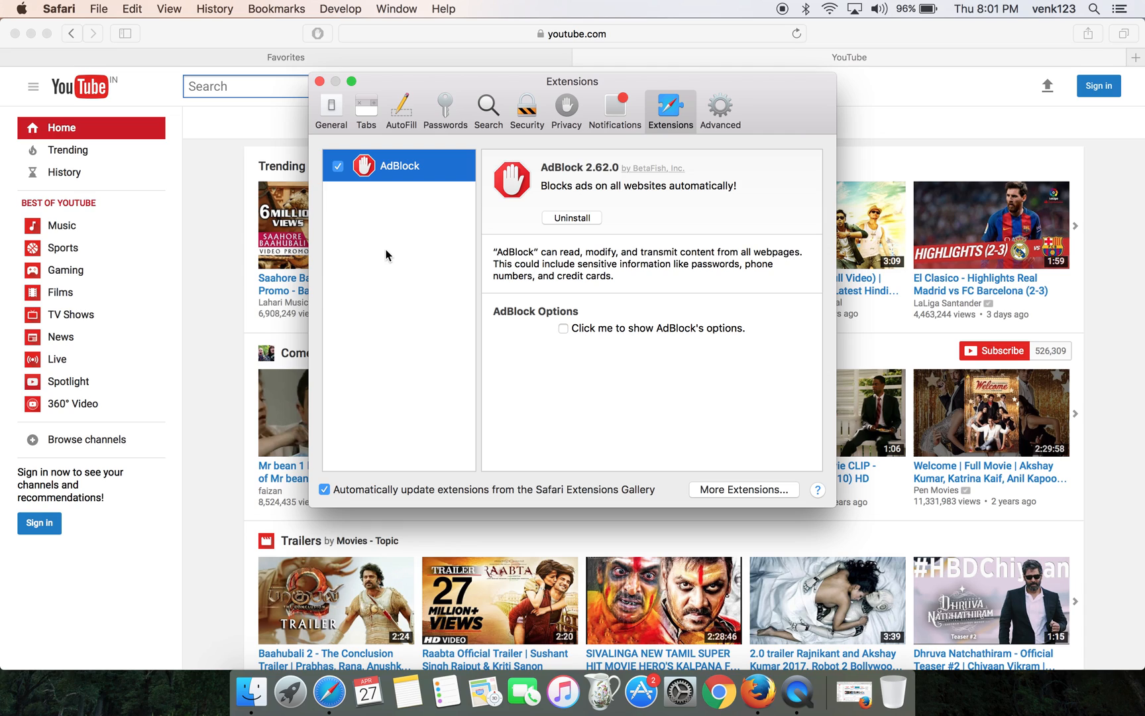